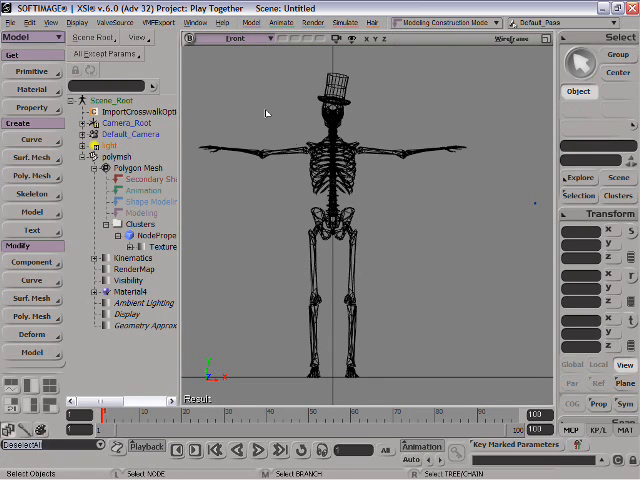
Bring up the Valve Source menu to reach the 2D chain drawing tool for the left arm
{"action": "left_click", "coordinate": [110, 22]}
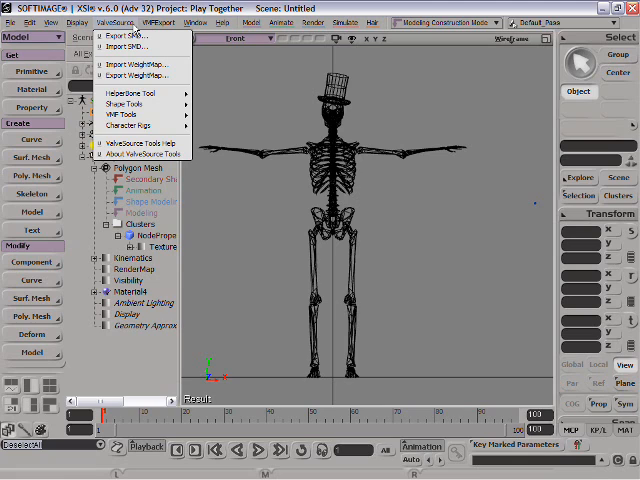
{"action": "mouse_move", "coordinate": [140, 46]}
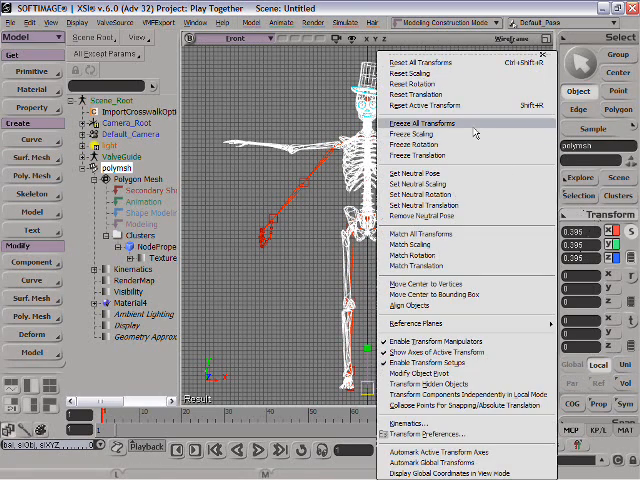
Duplicate the left-arm bone chain symmetrically onto the opposite arm
{"action": "left_click", "coordinate": [418, 122]}
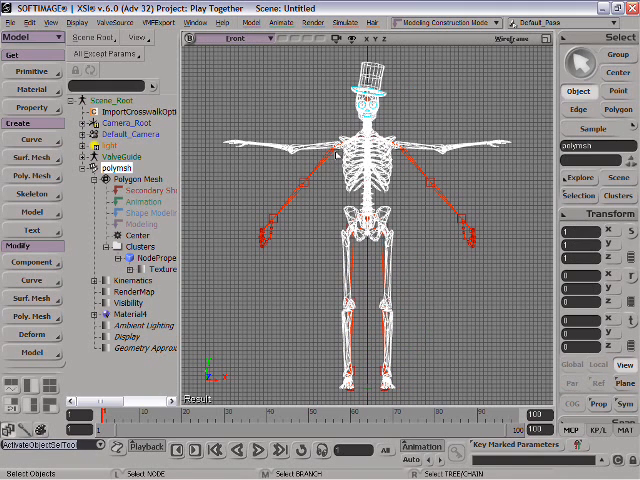
{"action": "mouse_move", "coordinate": [312, 186]}
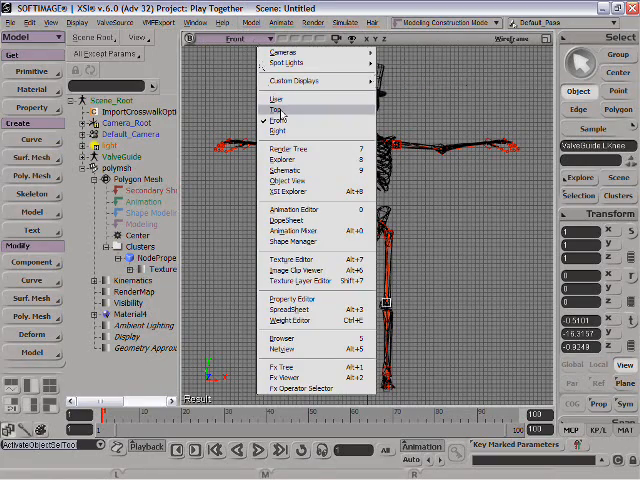
Switch the viewport to Front view for drawing the spine and leg chains
{"action": "left_click", "coordinate": [280, 110]}
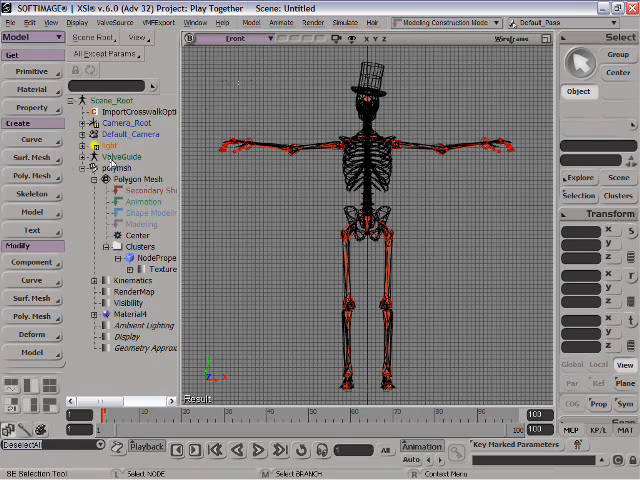
Build a character rig from the selected ValveGuide via Character Rigs > Rig From Guide
{"action": "left_click", "coordinate": [126, 156]}
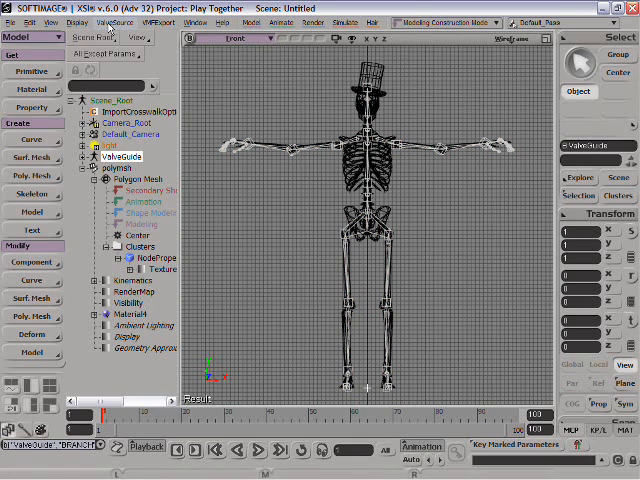
{"action": "left_click", "coordinate": [114, 22]}
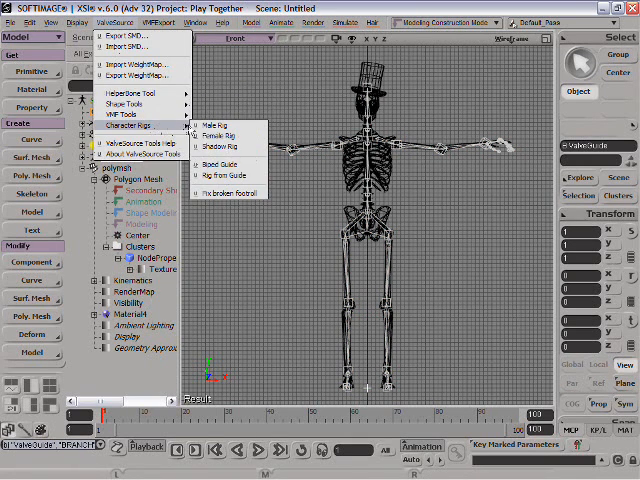
{"action": "mouse_move", "coordinate": [224, 176]}
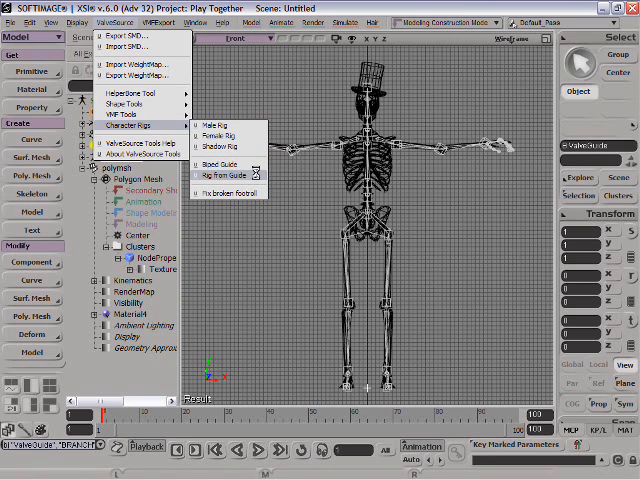
{"action": "left_click", "coordinate": [224, 176]}
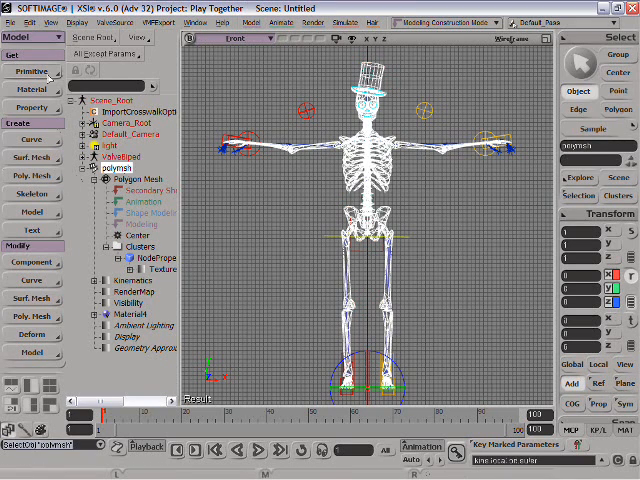
In the Animate module, set an envelope binding the skeleton mesh to the rig deformers
{"action": "left_click", "coordinate": [28, 36]}
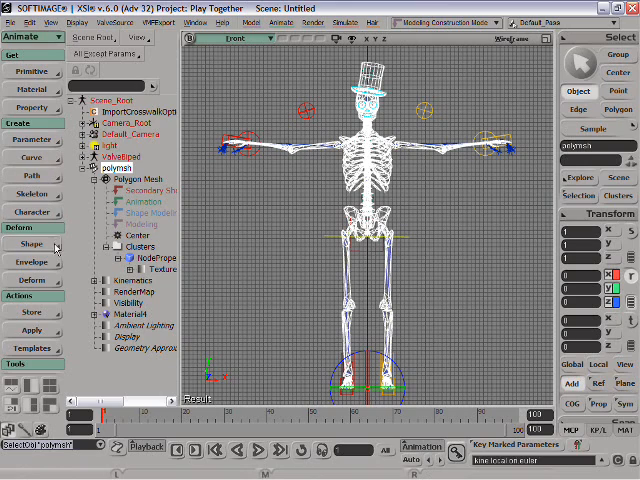
{"action": "left_click", "coordinate": [30, 260]}
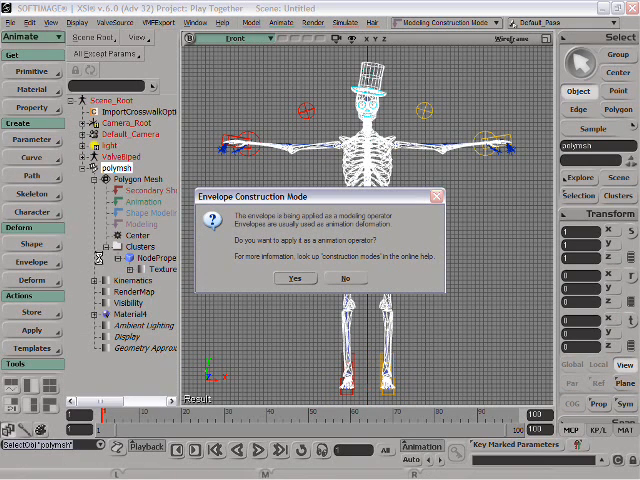
{"action": "left_click", "coordinate": [294, 278]}
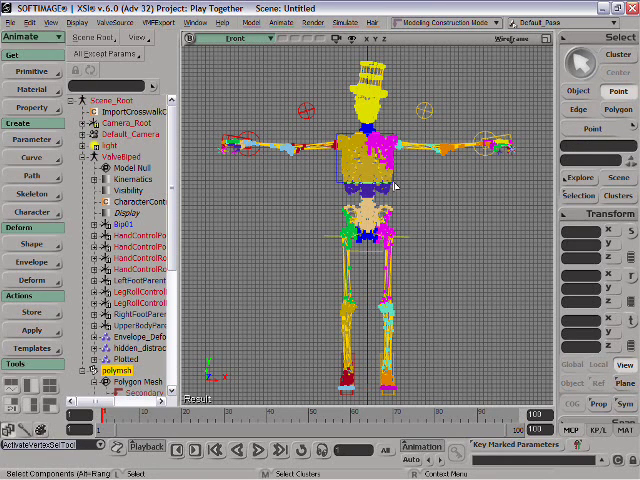
{"action": "left_click", "coordinate": [370, 164]}
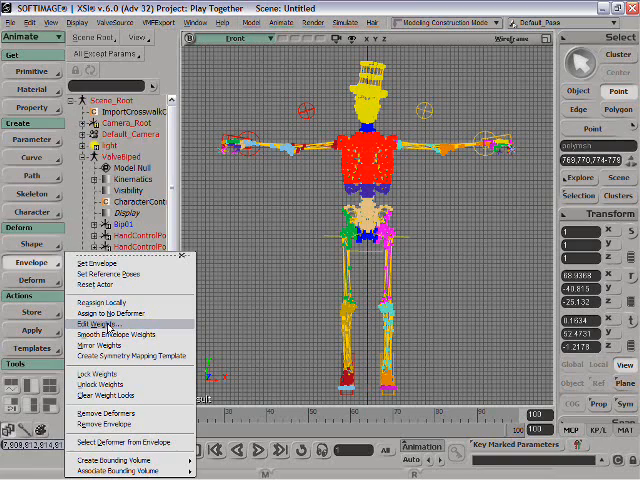
Adjust the envelope weights of the selected torso points in the Weight Editor
{"action": "left_click", "coordinate": [98, 324]}
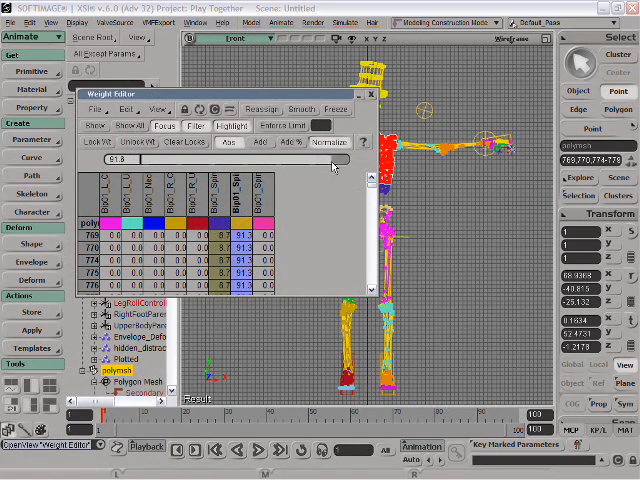
{"action": "left_click", "coordinate": [370, 92]}
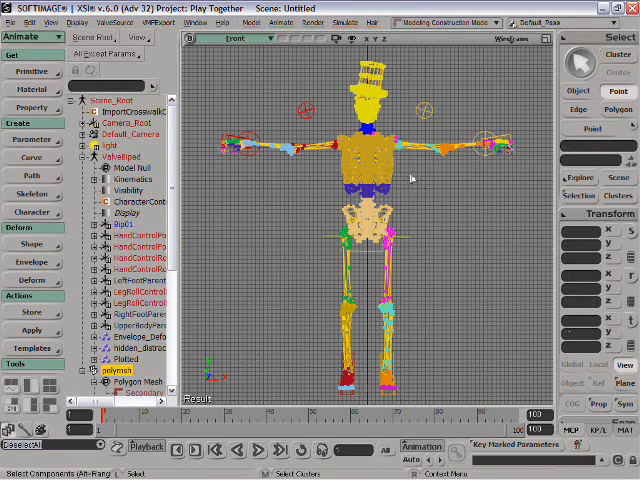
{"action": "mouse_move", "coordinate": [488, 168]}
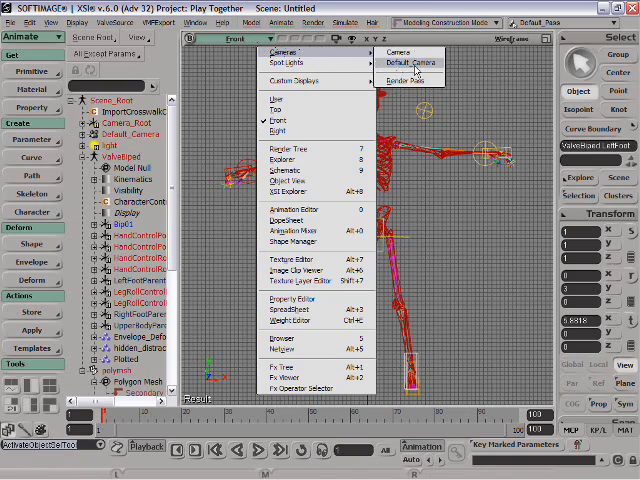
View the rigged skeleton through Default_Camera in perspective
{"action": "left_click", "coordinate": [412, 62]}
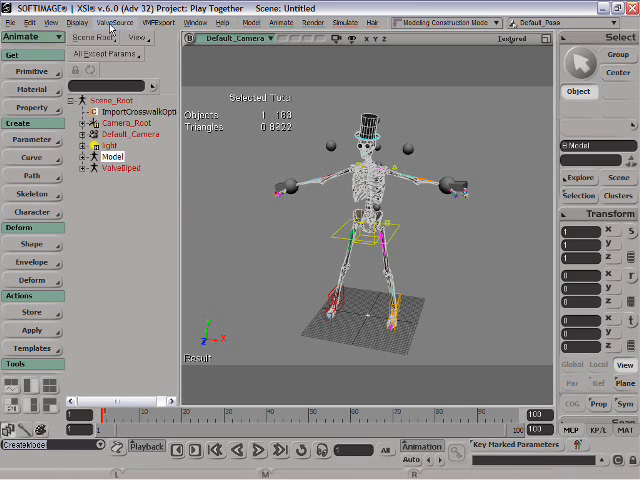
Export the skeleton as an SMD into the sourcesdk_content folder chosen from recent paths
{"action": "left_click", "coordinate": [116, 24]}
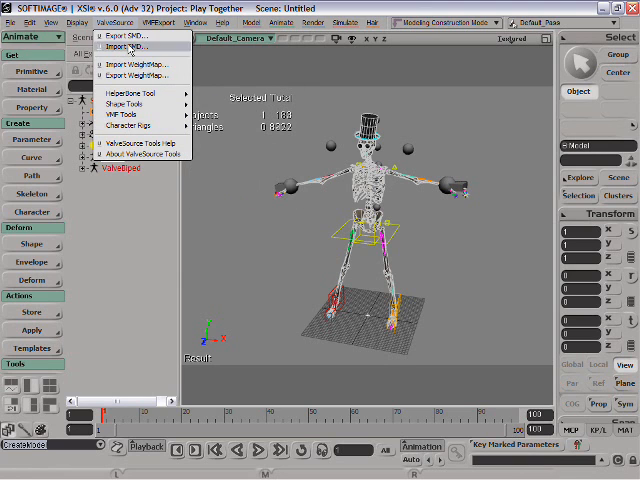
{"action": "left_click", "coordinate": [130, 44]}
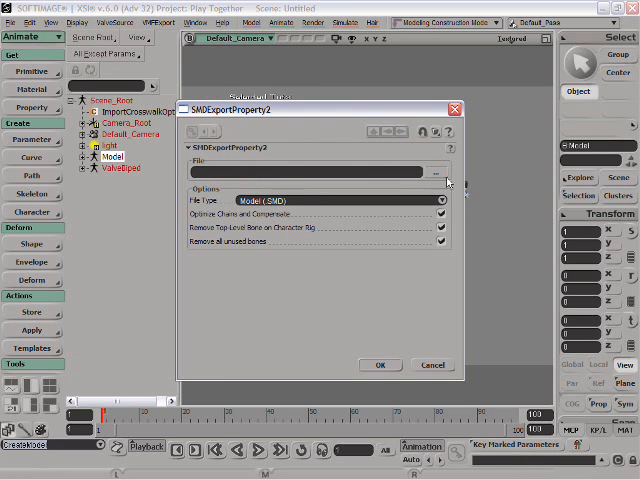
{"action": "left_click", "coordinate": [436, 172]}
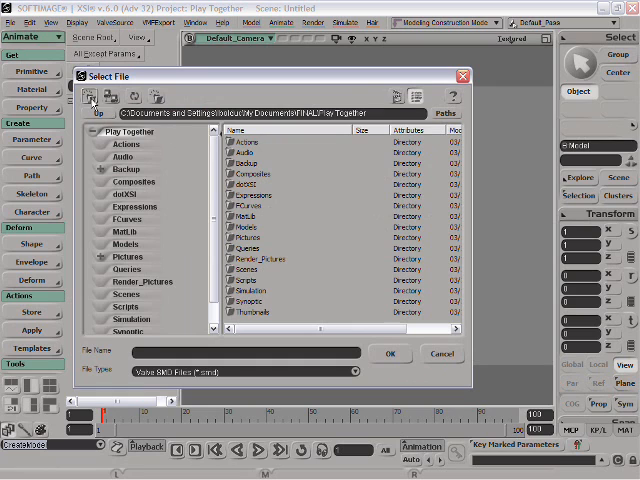
{"action": "left_click", "coordinate": [92, 96]}
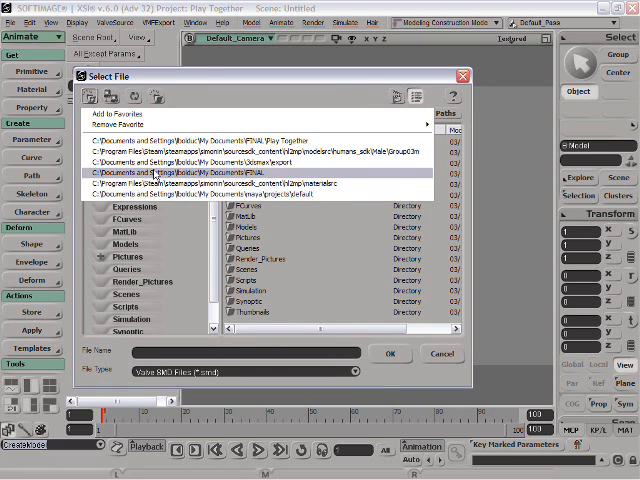
{"action": "left_click", "coordinate": [250, 152]}
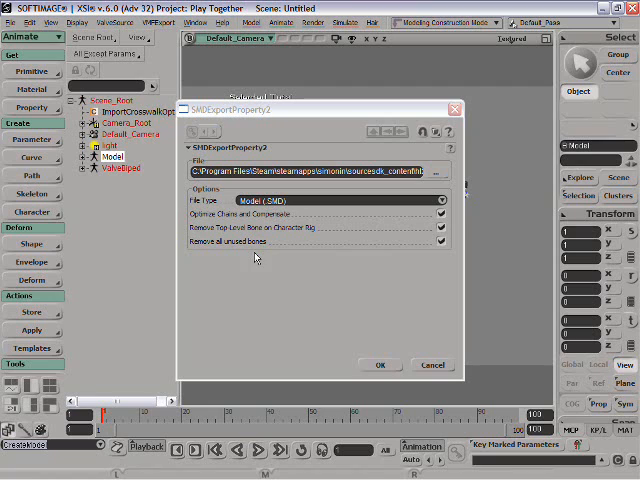
{"action": "left_click", "coordinate": [380, 364]}
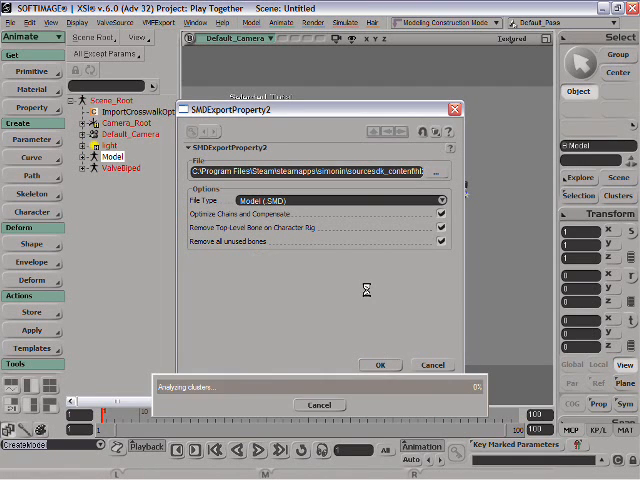
{"action": "left_click", "coordinate": [376, 364]}
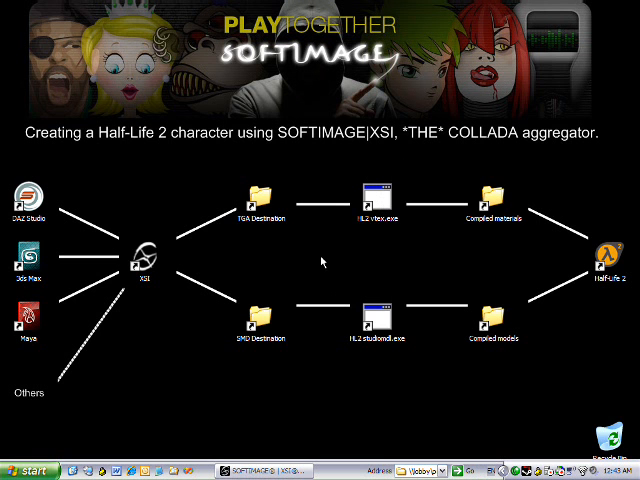
{"action": "mouse_move", "coordinate": [262, 318]}
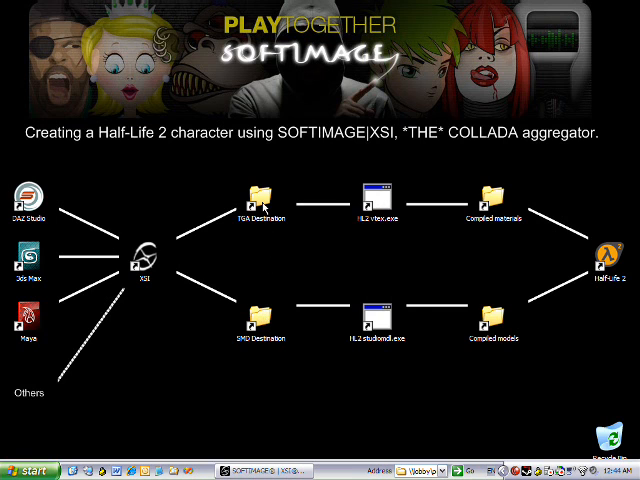
Open a destination folder from the pipeline diagram, listing the exported skeleton SMD files
{"action": "double_click", "coordinate": [256, 196]}
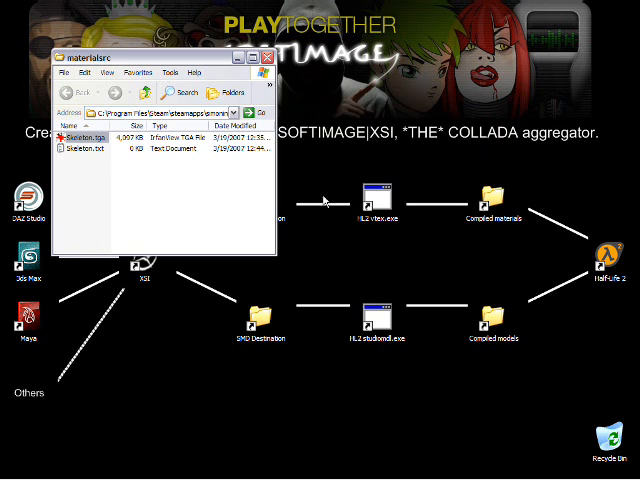
Close the texture source folder and browse the materials folder's skeleton texture and Skeleton folder
{"action": "left_click", "coordinate": [276, 56]}
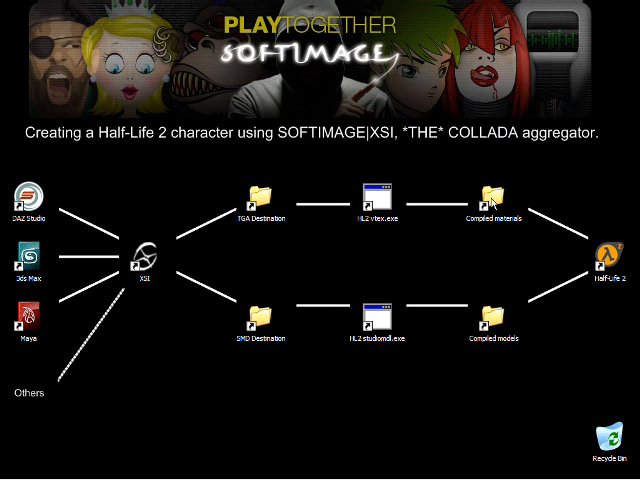
{"action": "double_click", "coordinate": [492, 196]}
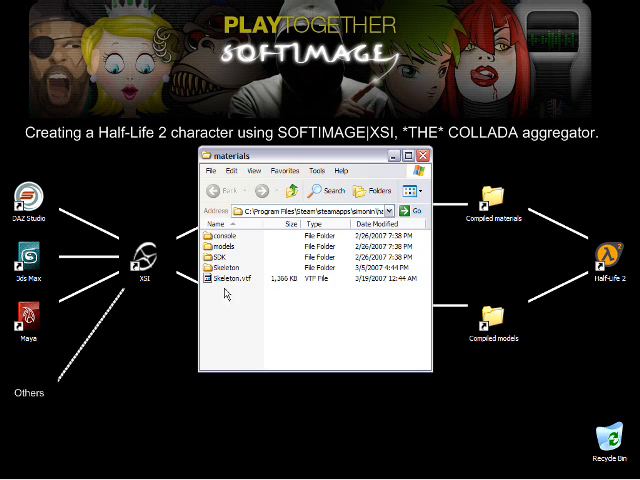
{"action": "left_click", "coordinate": [224, 282]}
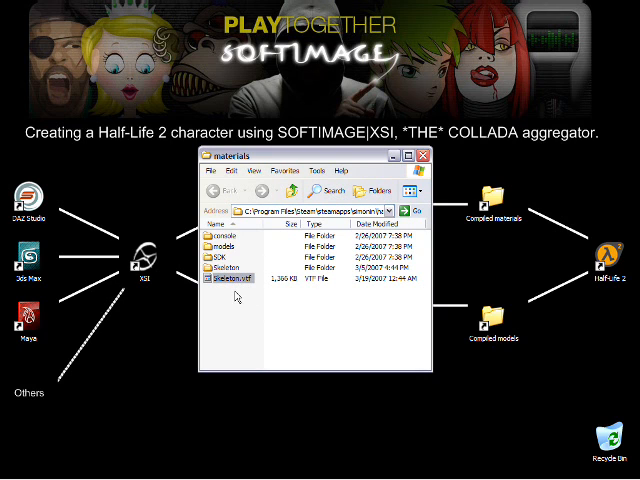
{"action": "left_click", "coordinate": [224, 268]}
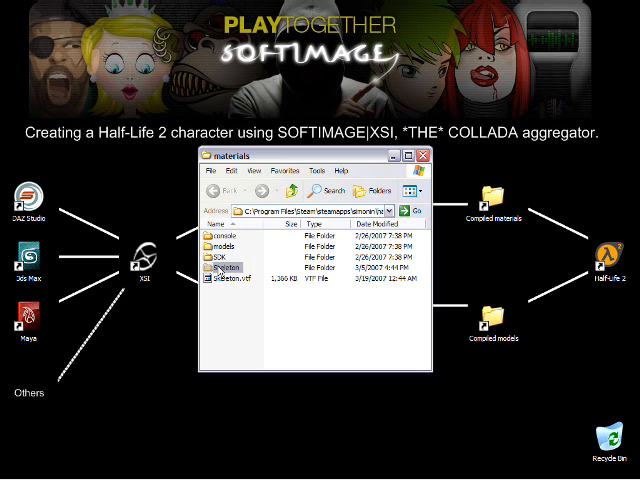
{"action": "left_click", "coordinate": [224, 268]}
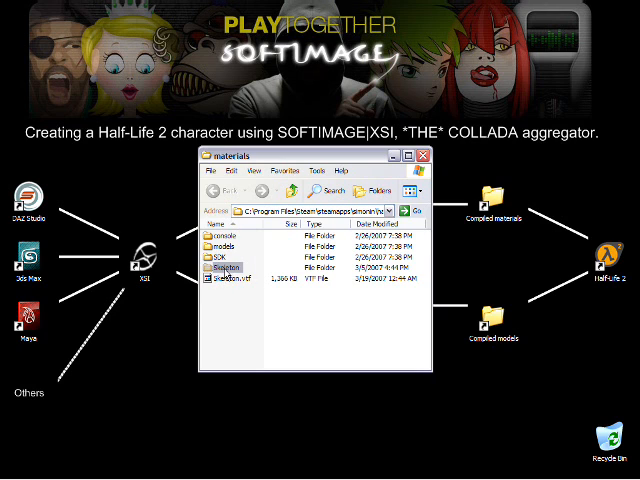
View skeleton.vmt in Notepad to confirm its VertexLitGeneric base texture, then close it
{"action": "double_click", "coordinate": [228, 268]}
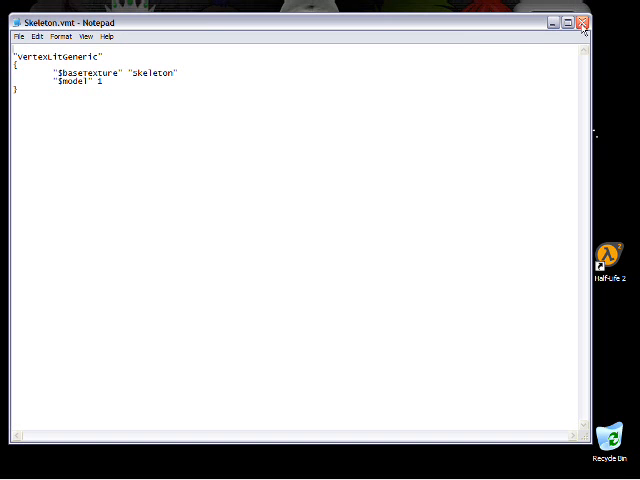
{"action": "left_click", "coordinate": [582, 20]}
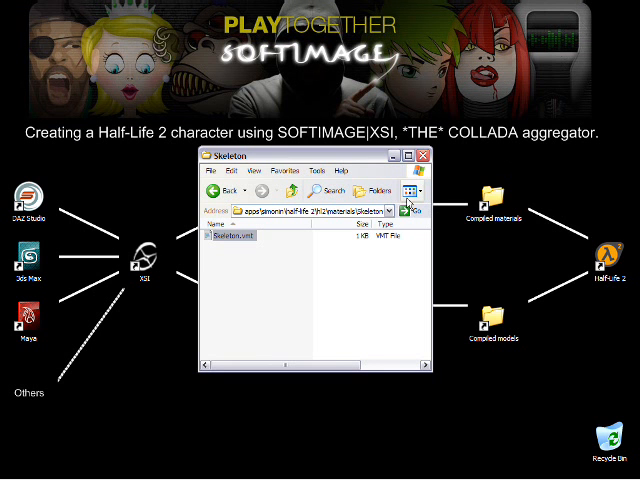
Leave the materials folder, locate Skeleton.smd in the export folder and open skeleton.qc
{"action": "left_click", "coordinate": [422, 156]}
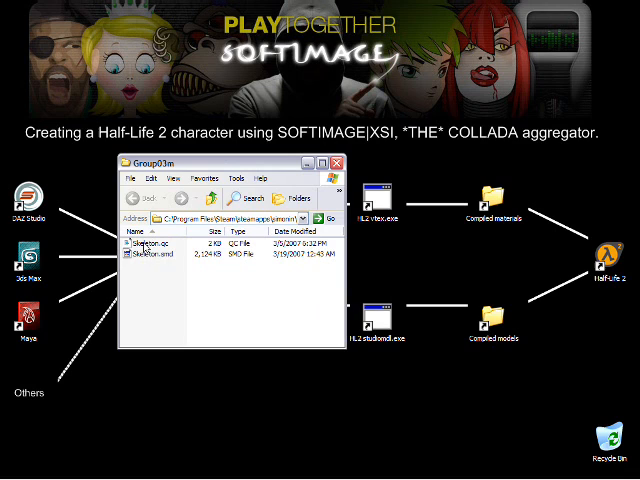
{"action": "left_click", "coordinate": [160, 262]}
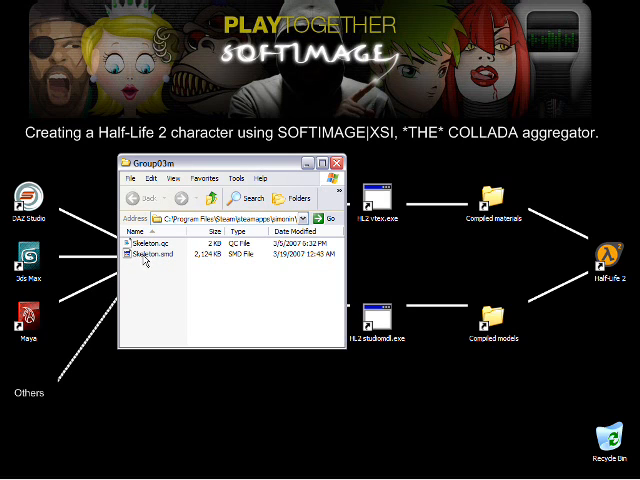
{"action": "left_click", "coordinate": [152, 252]}
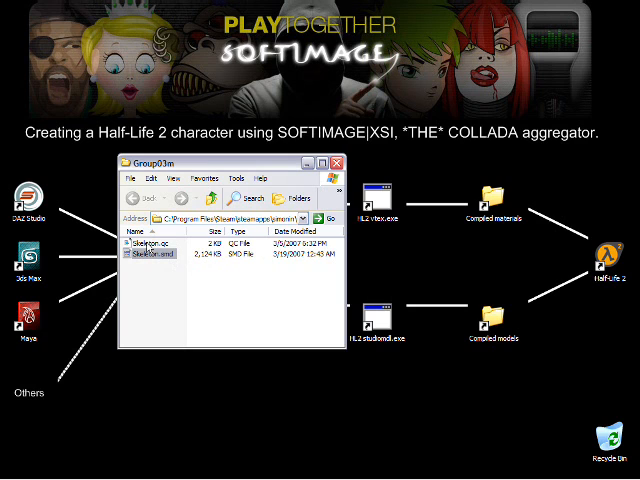
{"action": "left_click", "coordinate": [150, 244]}
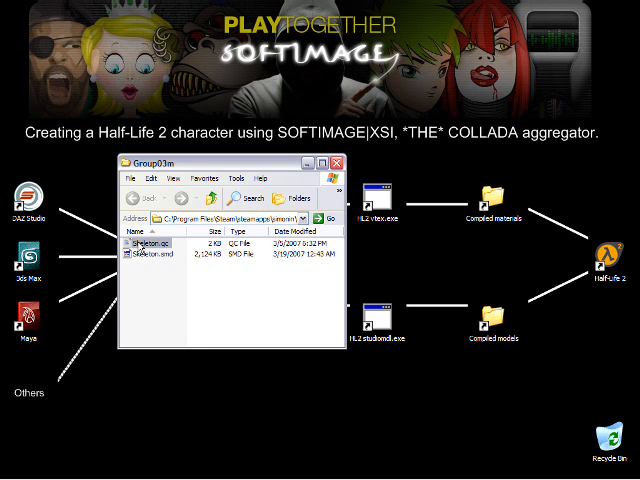
{"action": "double_click", "coordinate": [148, 244]}
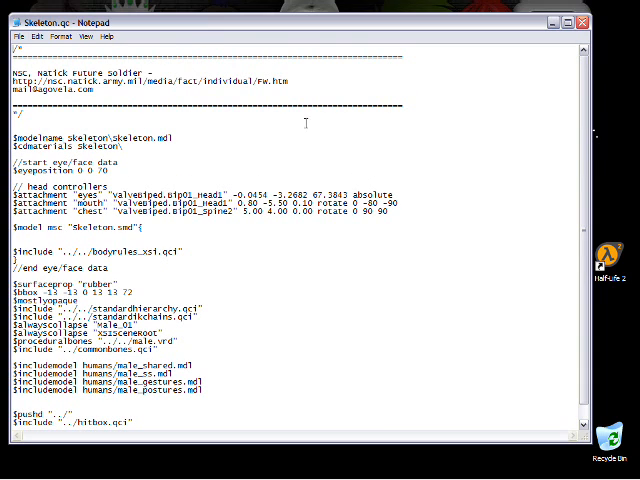
{"action": "mouse_move", "coordinate": [272, 224]}
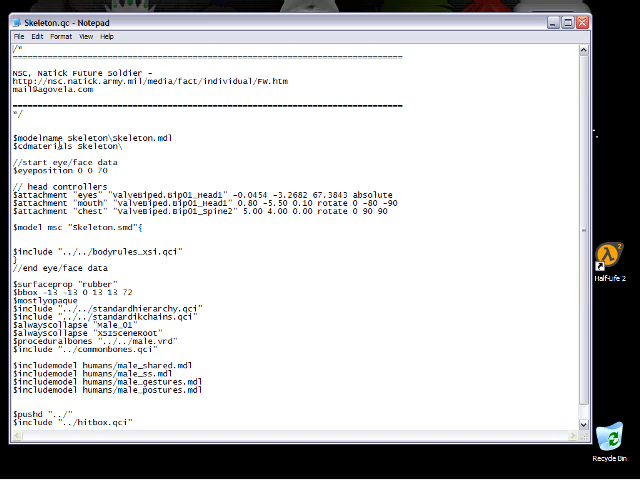
After reading skeleton.qc, bring up the game's models folder in Explorer
{"action": "double_click", "coordinate": [84, 138]}
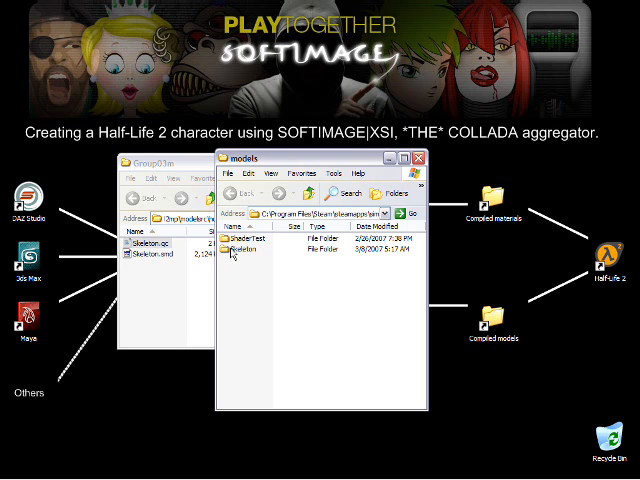
Open models\Skeleton to see skeleton.mdl, .vvd, .phy and .vtx compiled files
{"action": "left_click", "coordinate": [244, 250]}
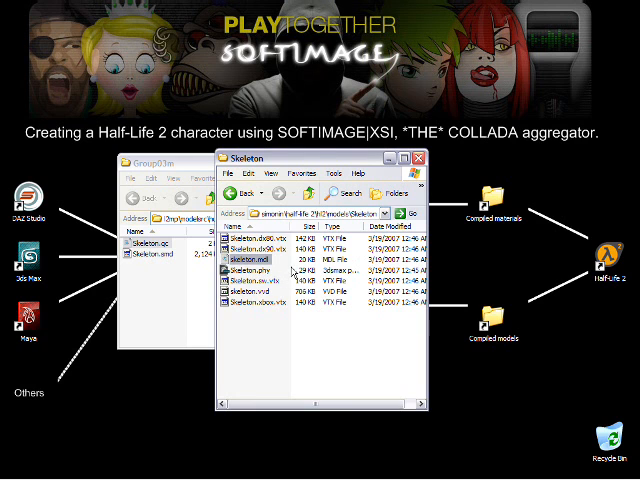
{"action": "double_click", "coordinate": [256, 264]}
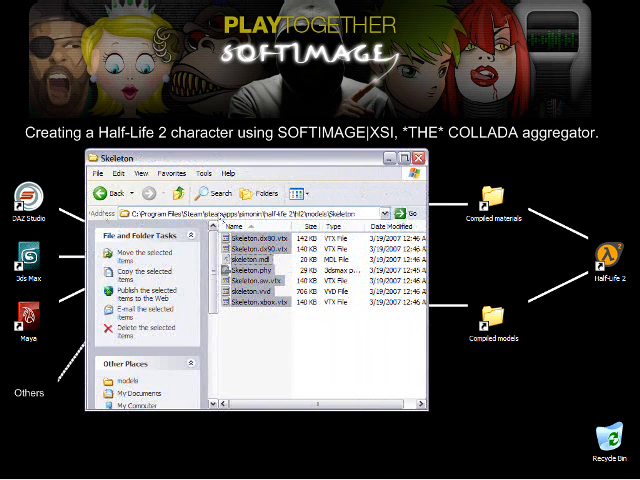
Back in the models folder, rename skeleton.mdl to police.mdl
{"action": "left_click", "coordinate": [120, 192]}
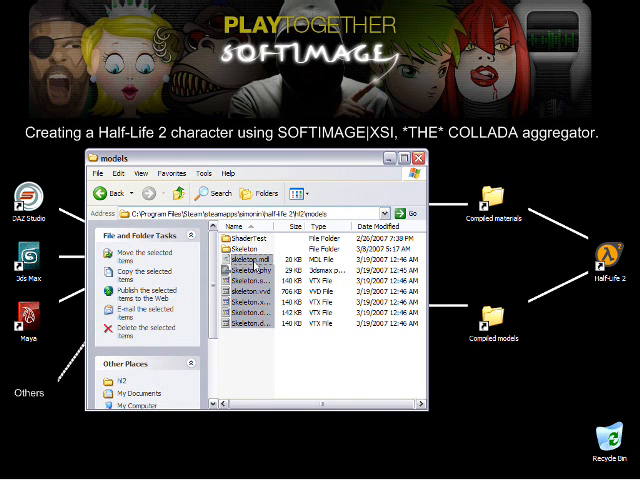
{"action": "left_click", "coordinate": [252, 260]}
{"action": "type", "text": "Police"}
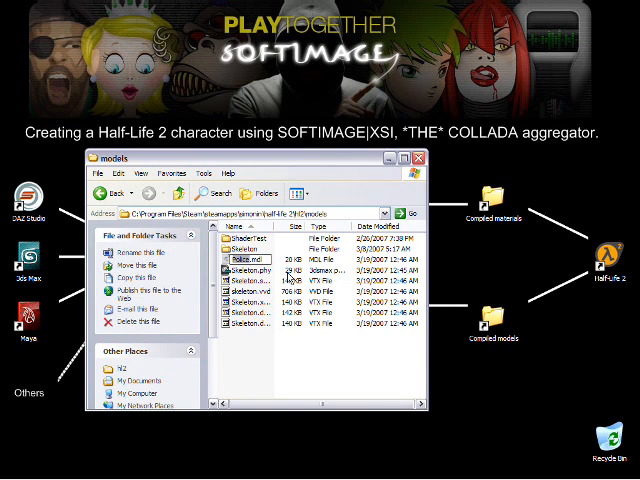
{"action": "left_click", "coordinate": [248, 272]}
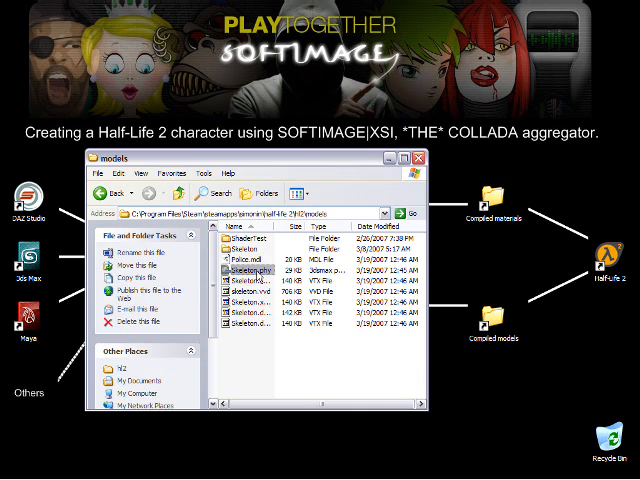
{"action": "left_click", "coordinate": [244, 272]}
{"action": "type", "text": "Polic"}
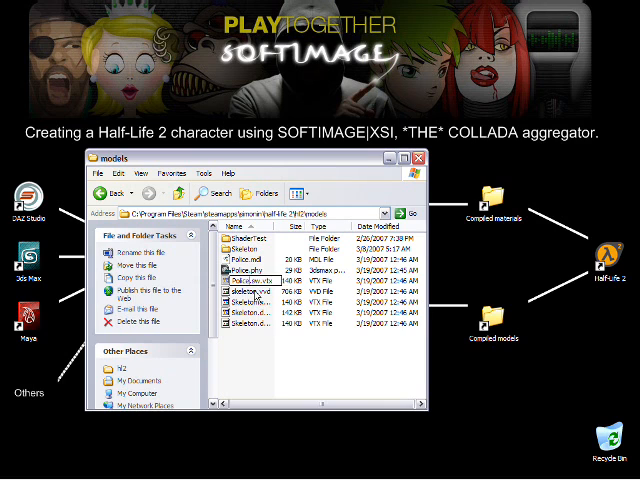
Close the models and exported-files Explorer windows
{"action": "left_click", "coordinate": [244, 290]}
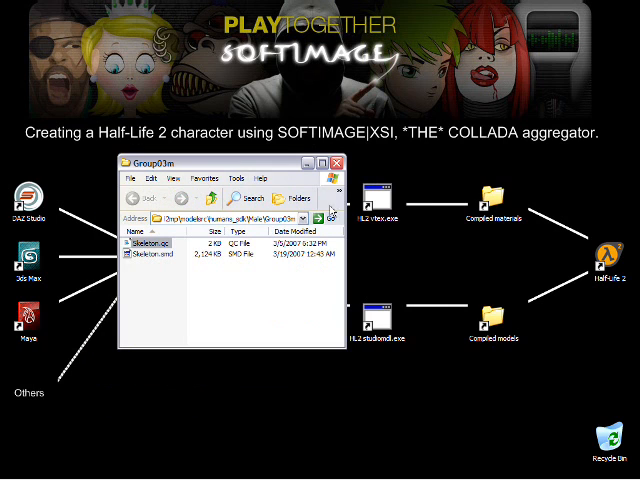
{"action": "left_click", "coordinate": [340, 162]}
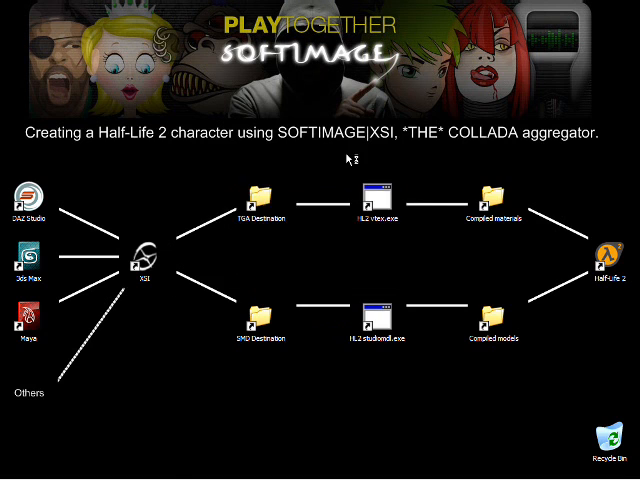
Launch Half-Life 2 to see the skeleton in the police character's place, then choose Quit
{"action": "double_click", "coordinate": [600, 258]}
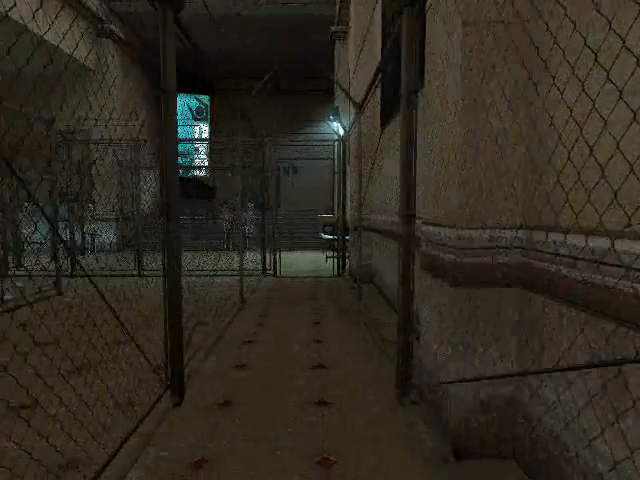
{"action": "mouse_move", "coordinate": [320, 240]}
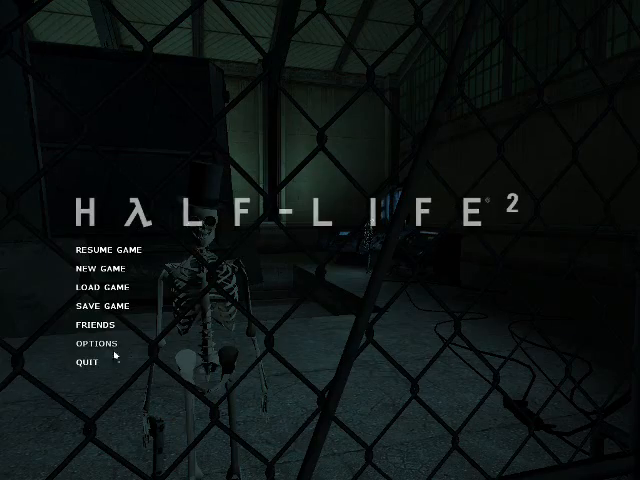
{"action": "left_click", "coordinate": [82, 362]}
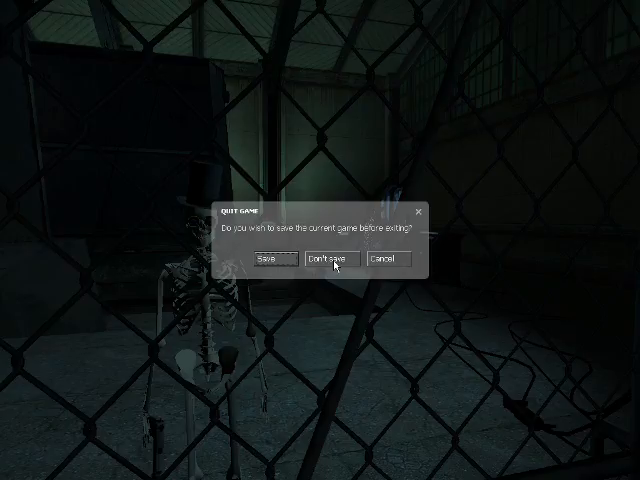